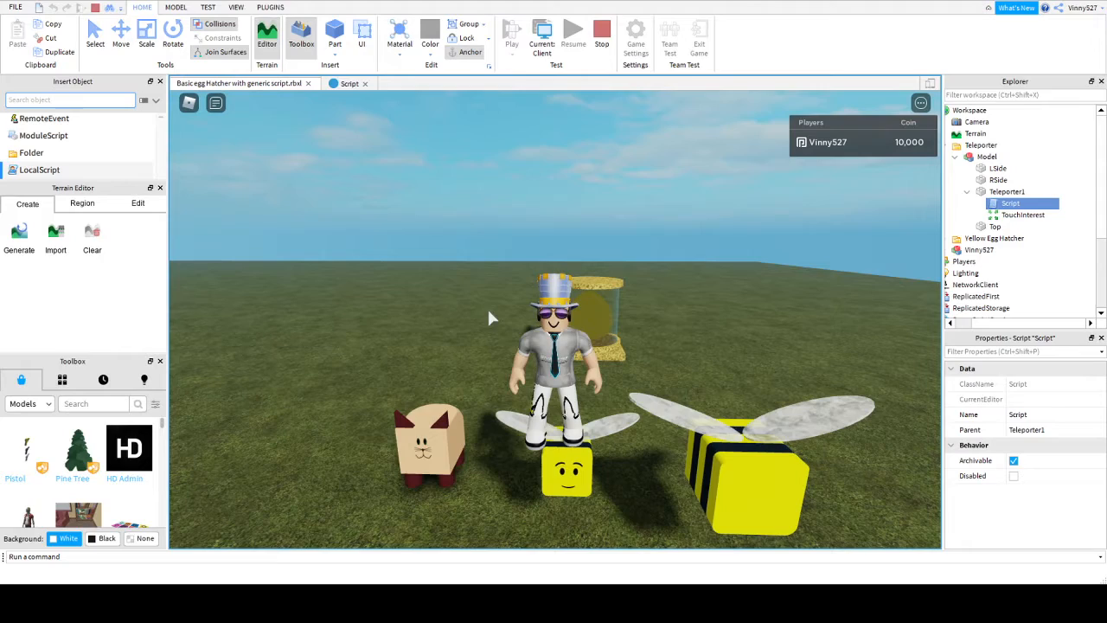
mouse_move(450, 304)
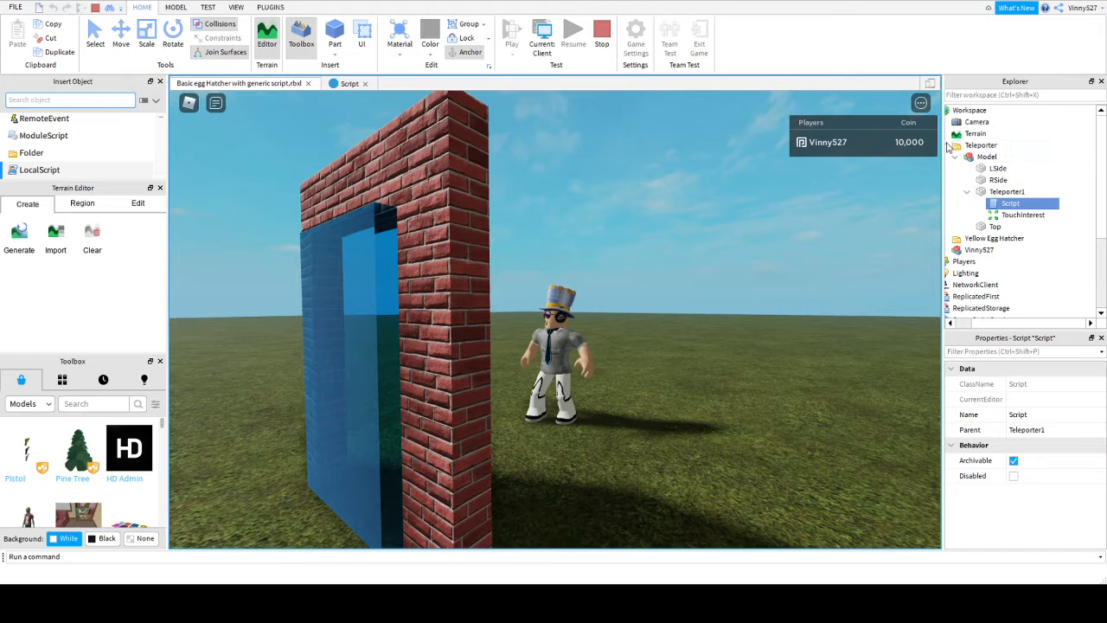
- Close the teleporter's script tab, leaving only the egg hatcher place open
click(1007, 191)
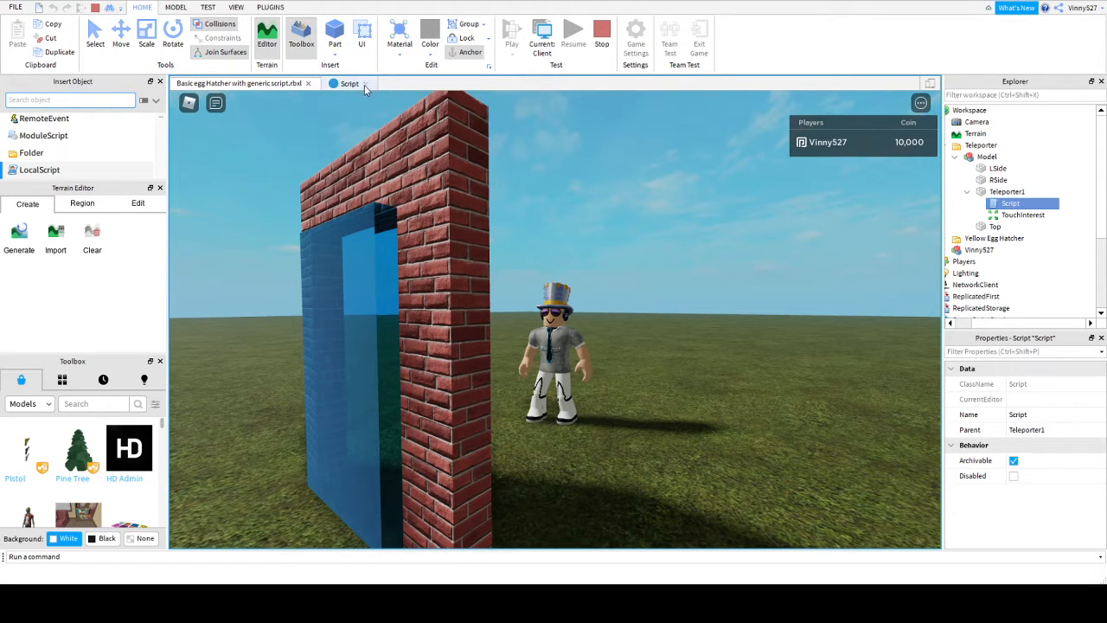
click(364, 83)
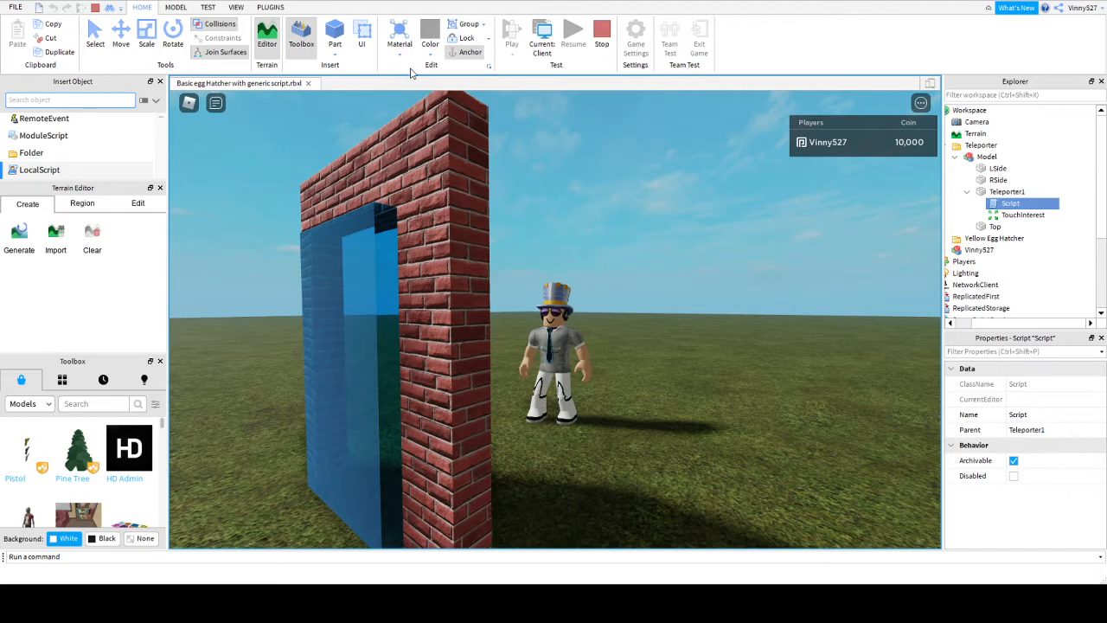
- Reopen Teleporter1's Script and set torso.Position to Vector3.new(43.4, 3, 95) in the Touched handler
double_click(1011, 203)
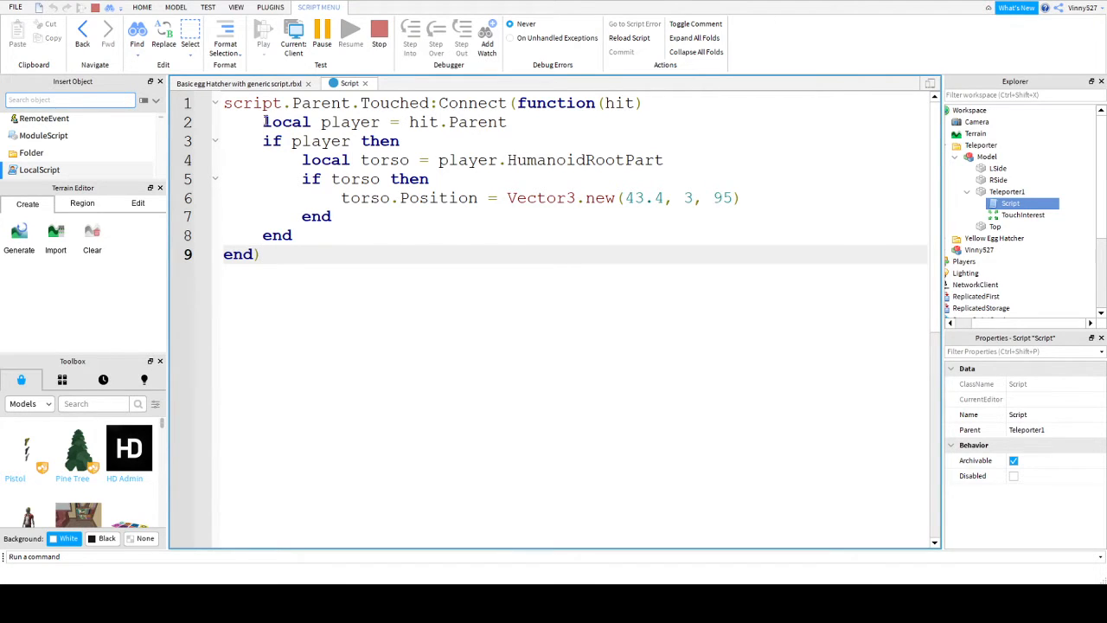
click(302, 160)
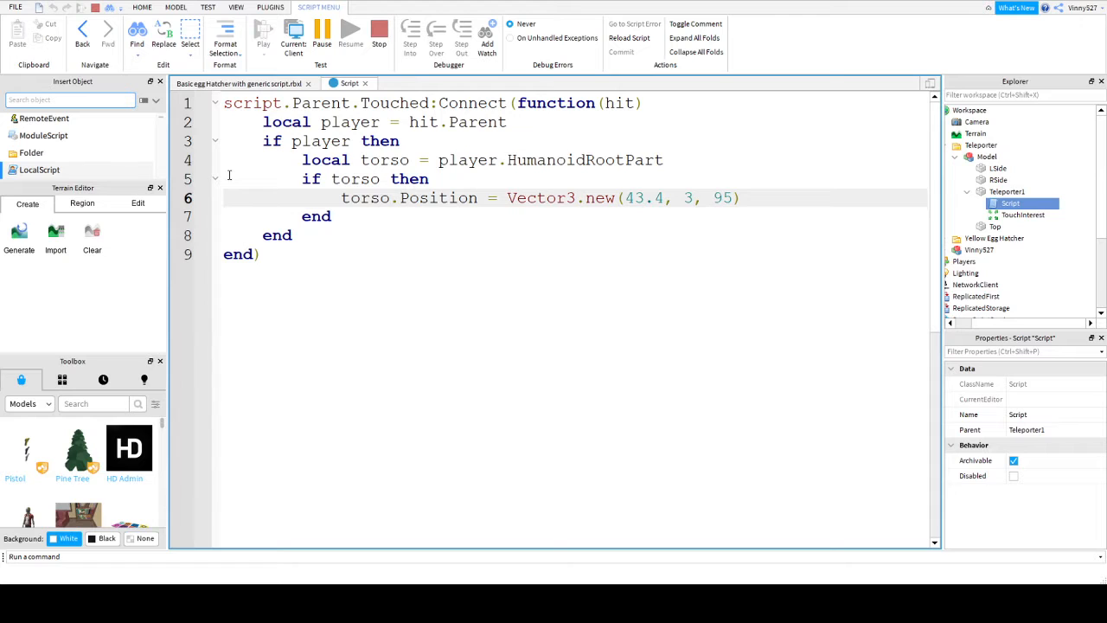
mouse_move(430, 119)
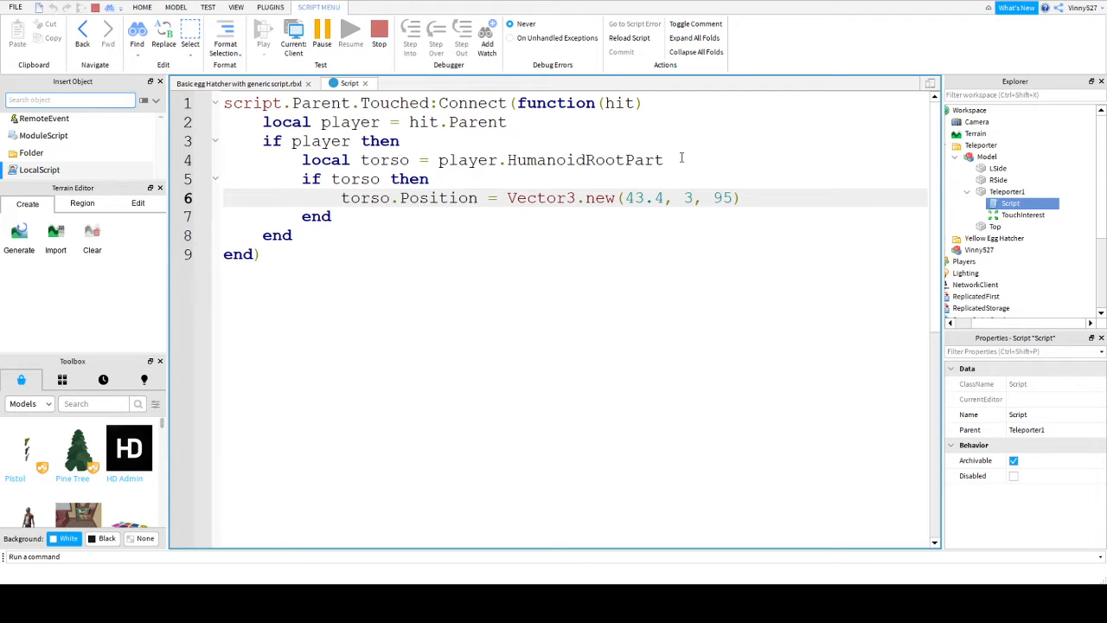
click(264, 197)
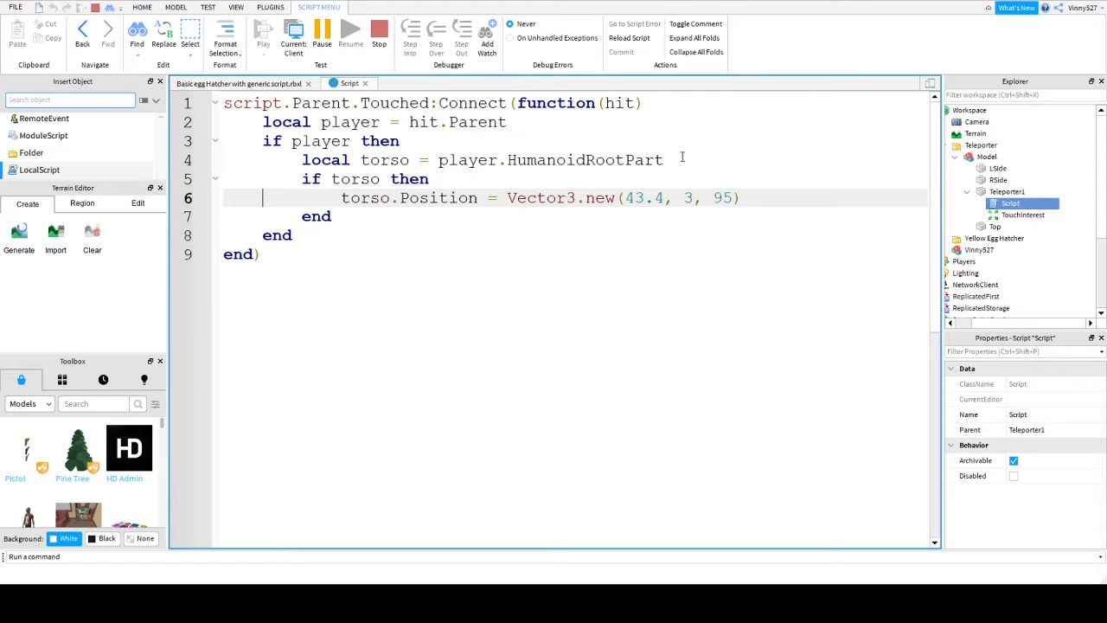
mouse_move(706, 361)
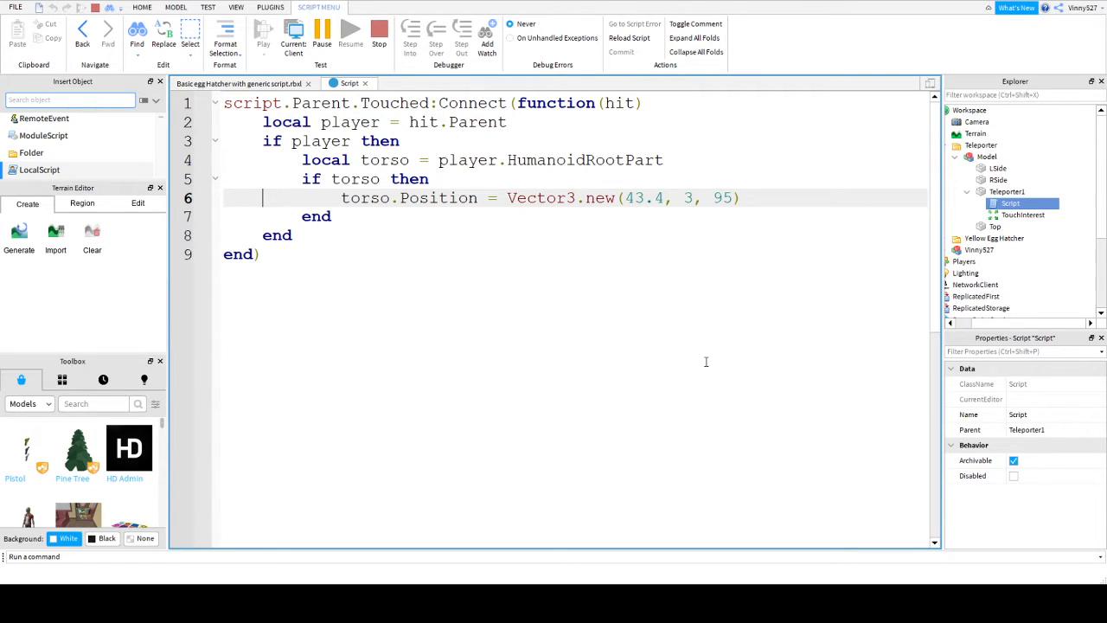
mouse_move(336, 214)
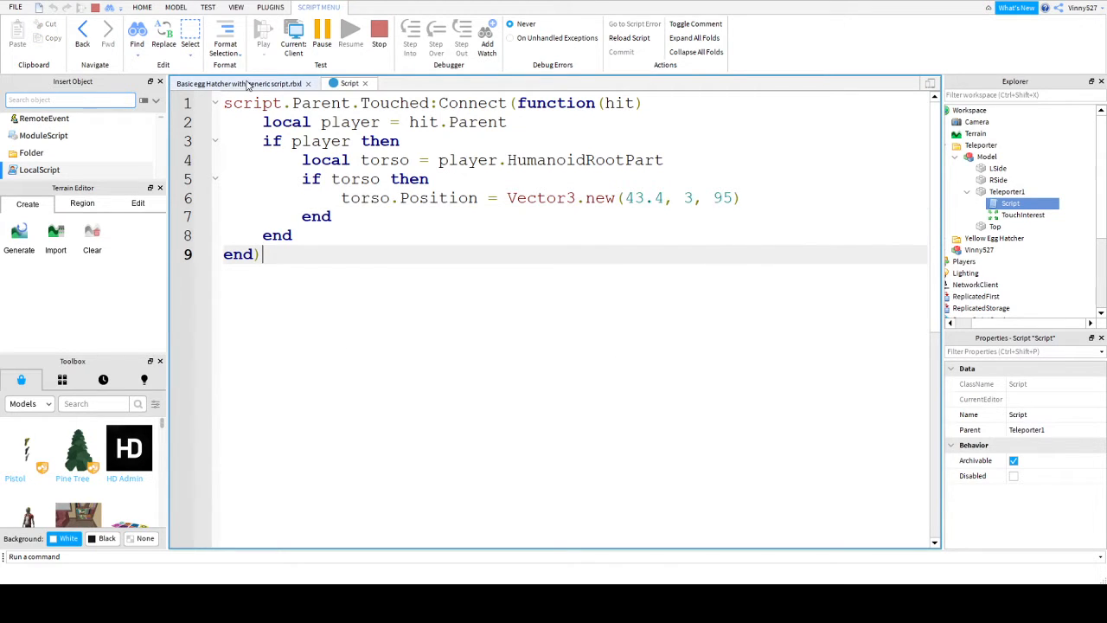
- Switch to the Basic egg Hatcher place tab to view the game world
click(263, 35)
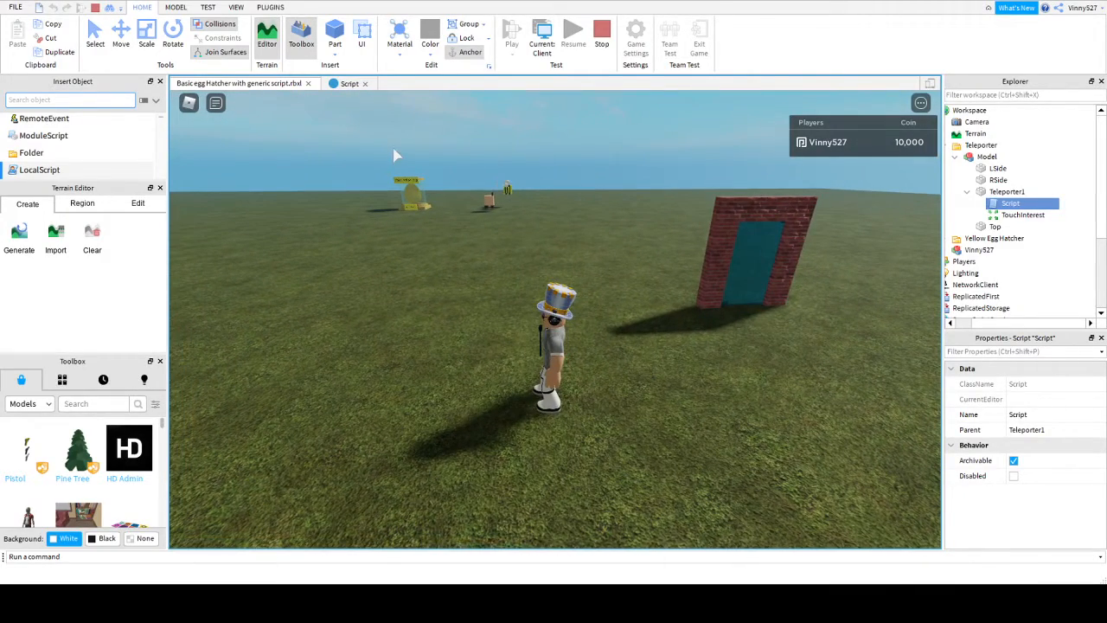
mouse_move(444, 265)
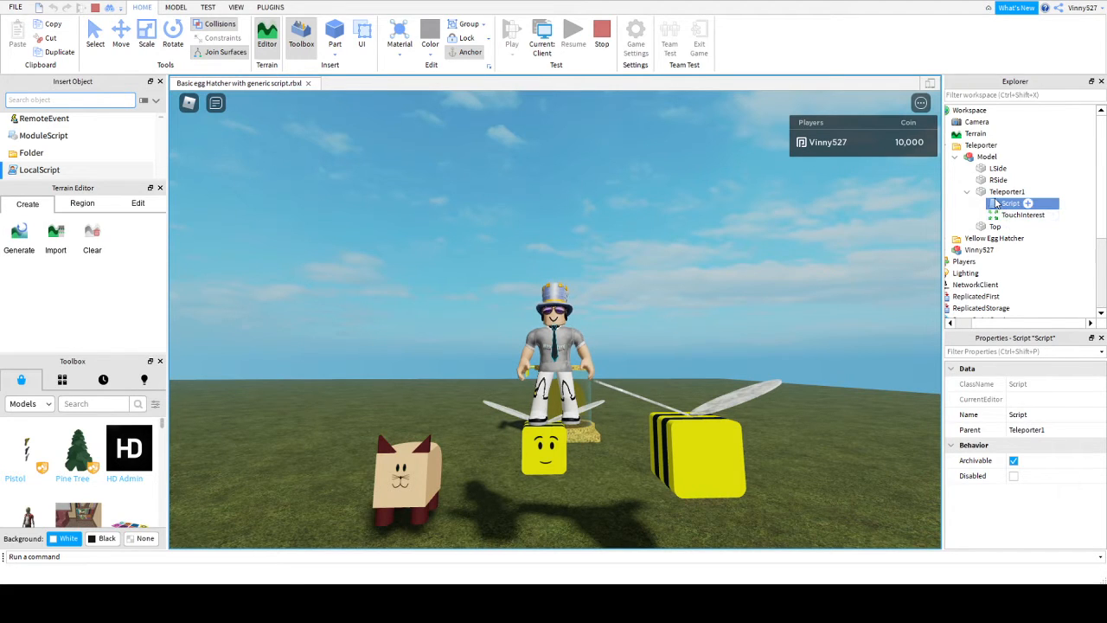
- Open Teleporter1's Script from the Explorer and click into its Touched code
double_click(1009, 203)
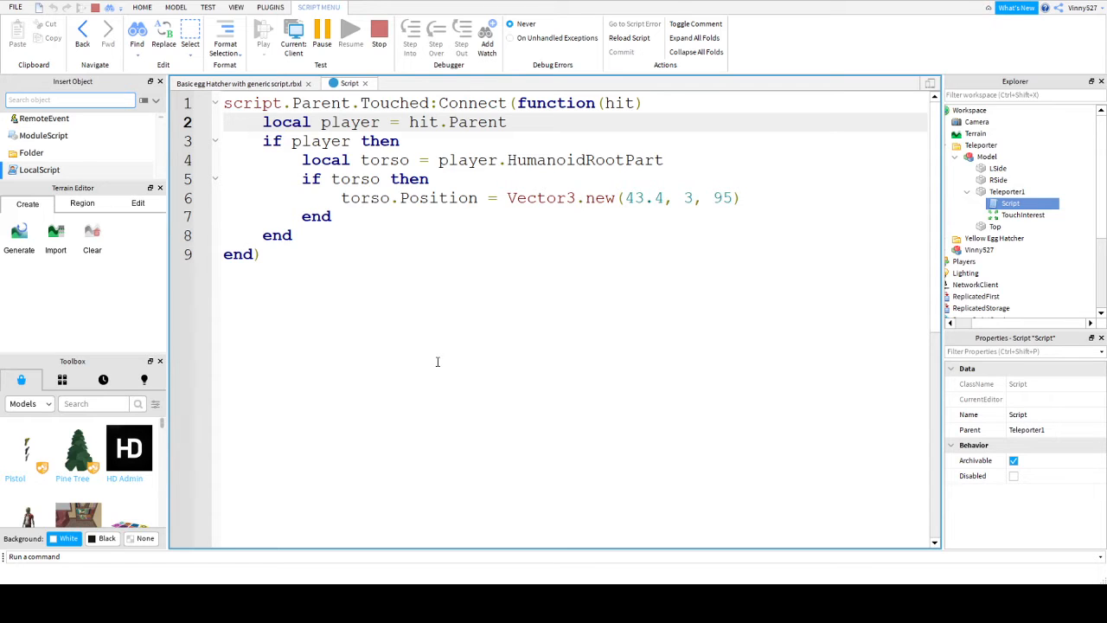
click(263, 122)
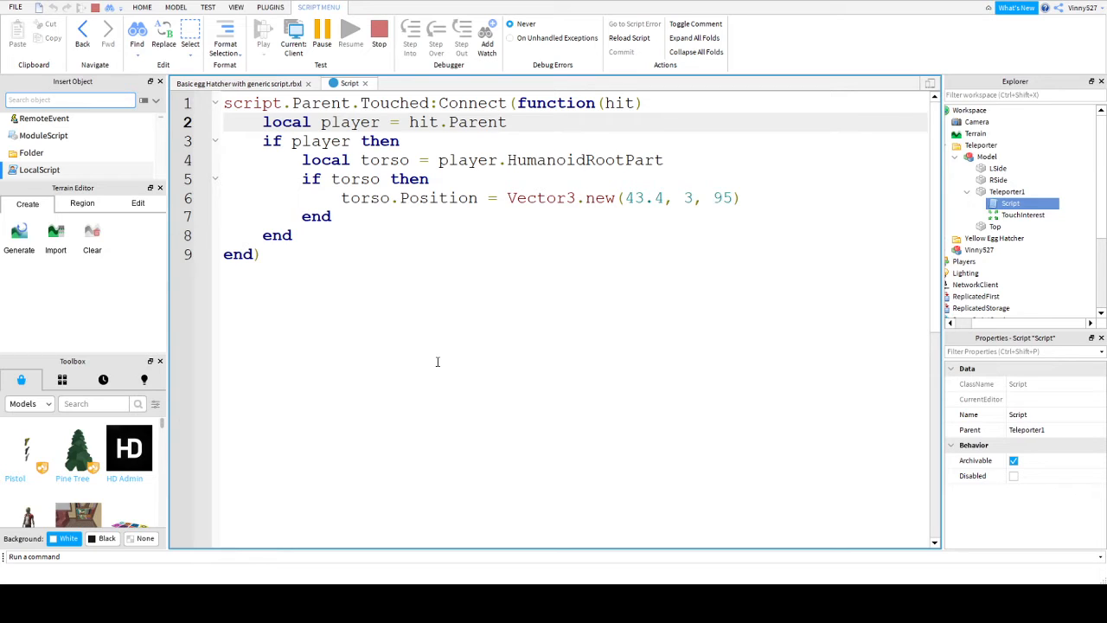
mouse_move(373, 234)
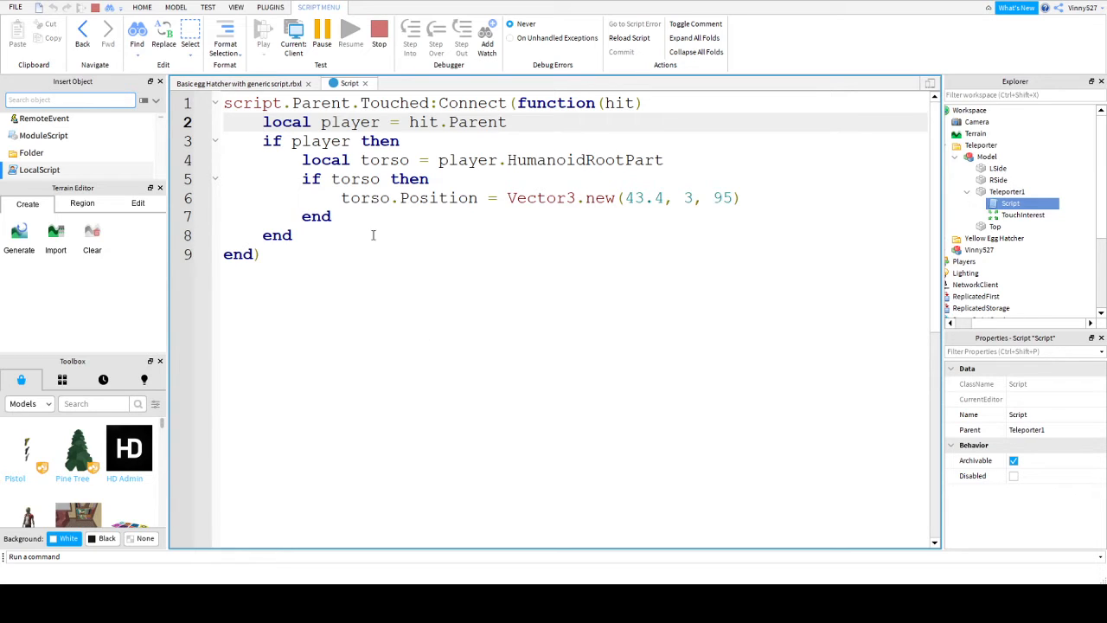